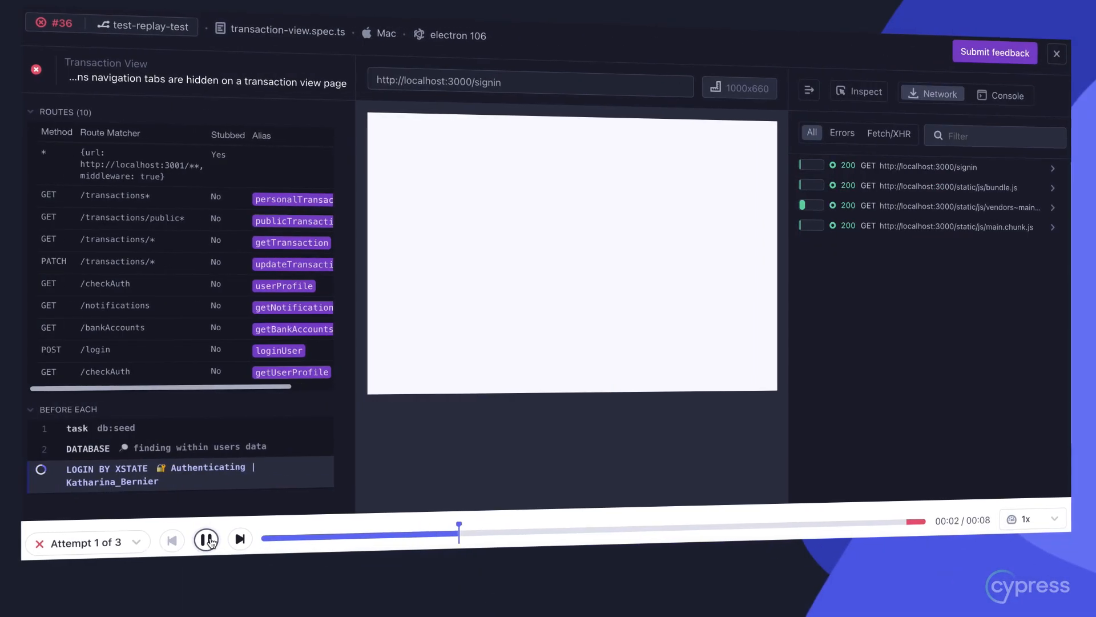
Play and pause the failed test's replay timeline to watch the recorded transactions feed
left_click(204, 539)
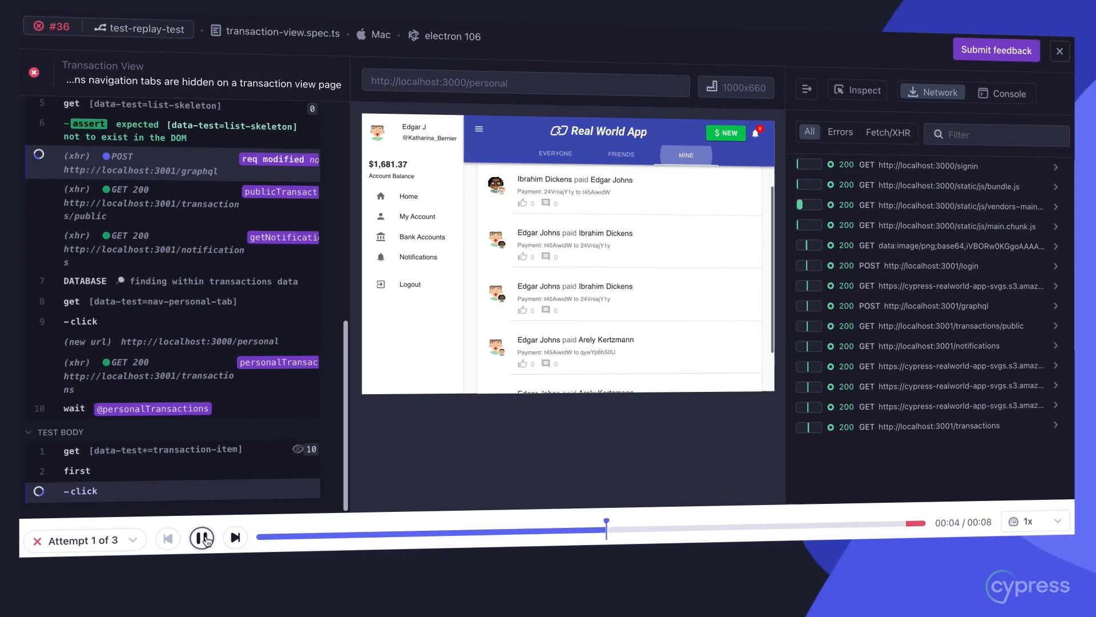
left_click(202, 537)
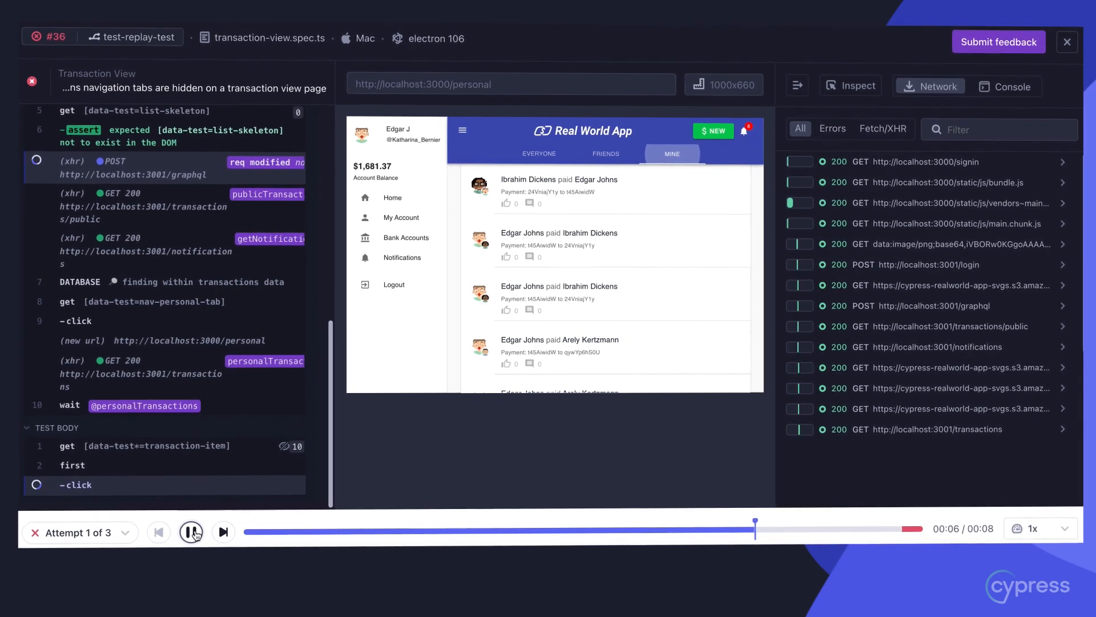
left_click(189, 532)
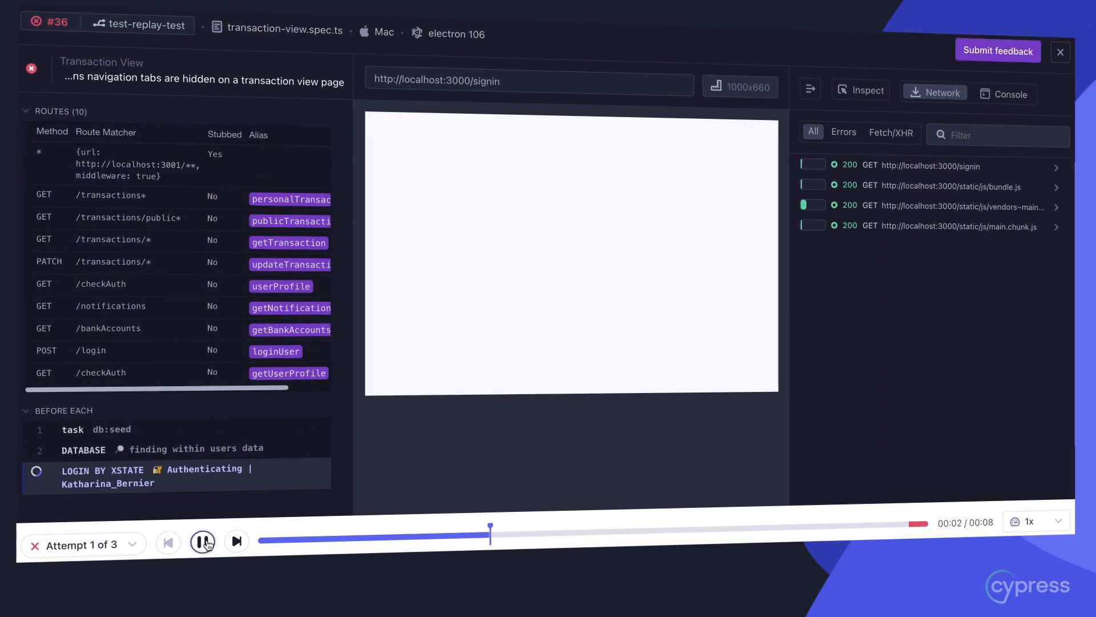
left_click(202, 541)
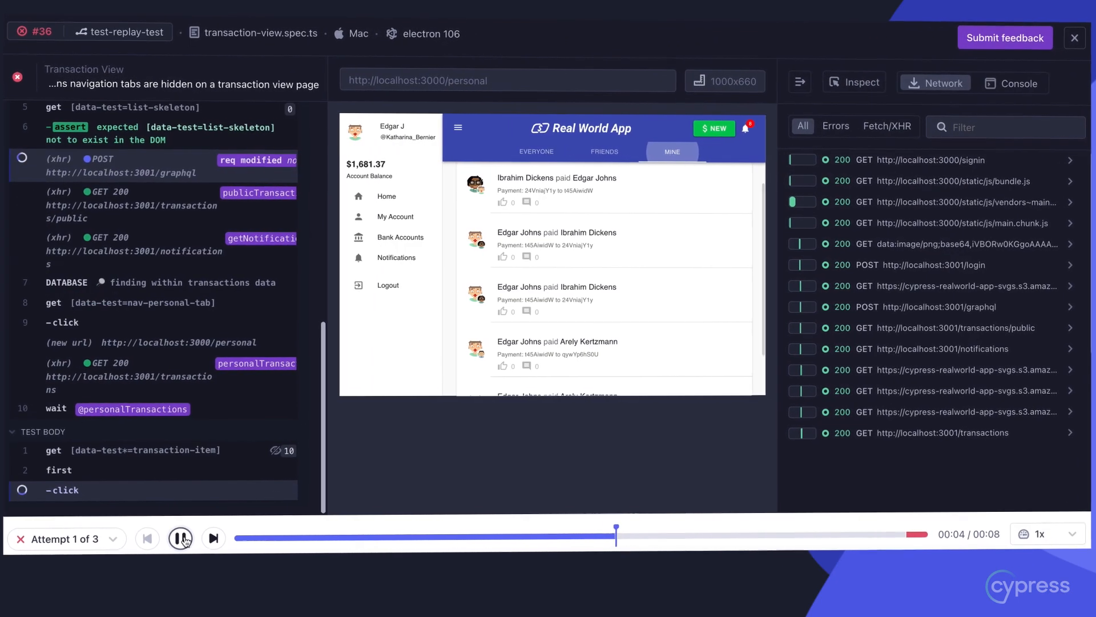
left_click(180, 538)
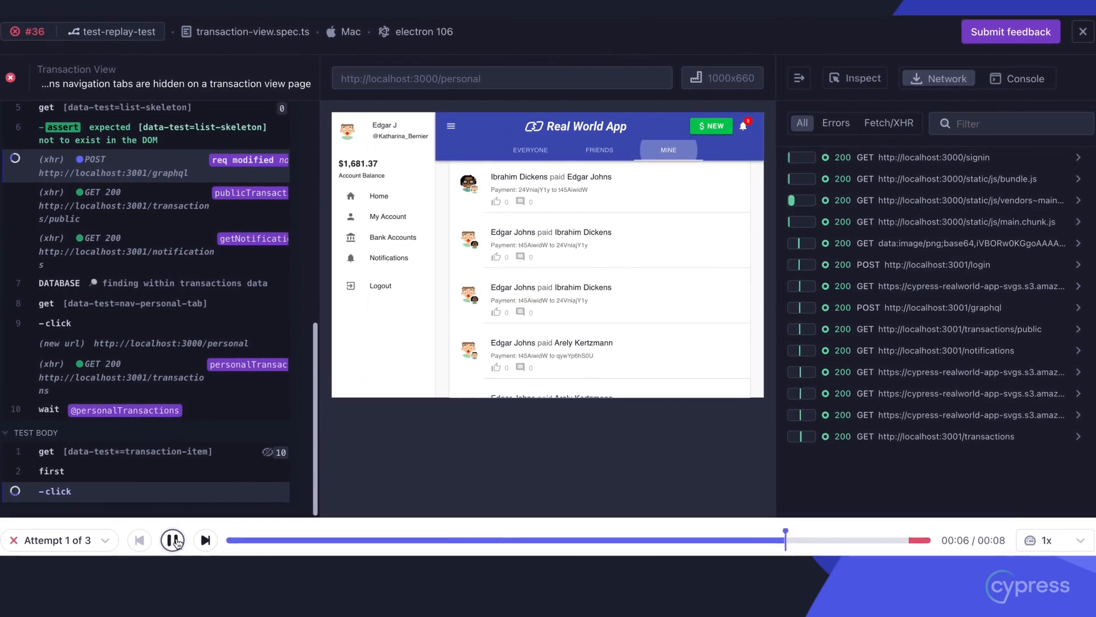
left_click(172, 540)
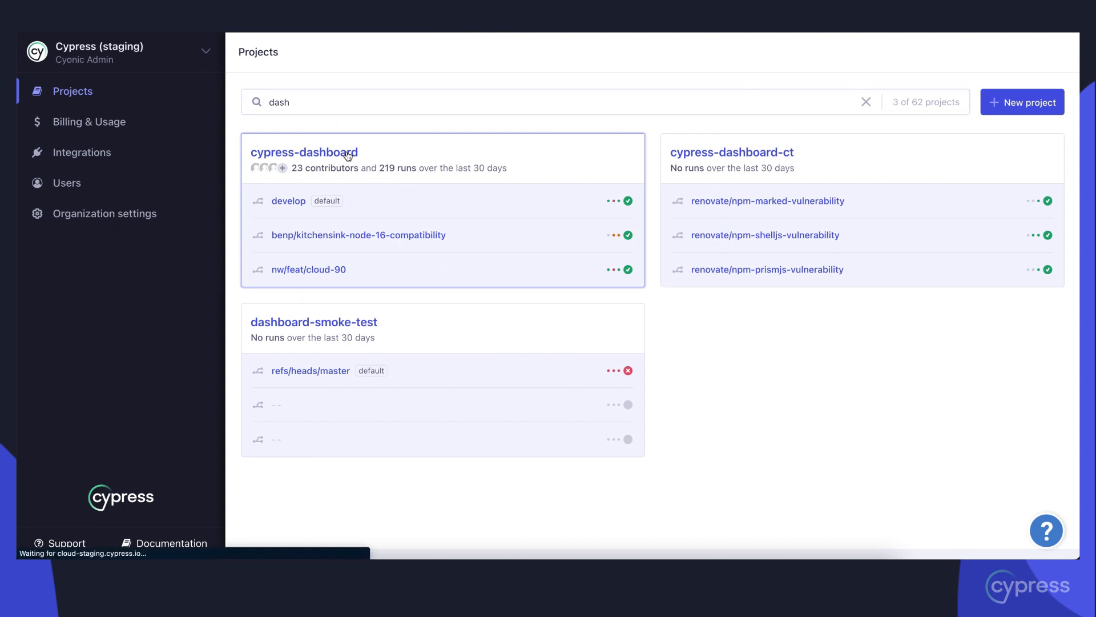
Go into the cypress-dashboard project to see its latest runs
left_click(304, 152)
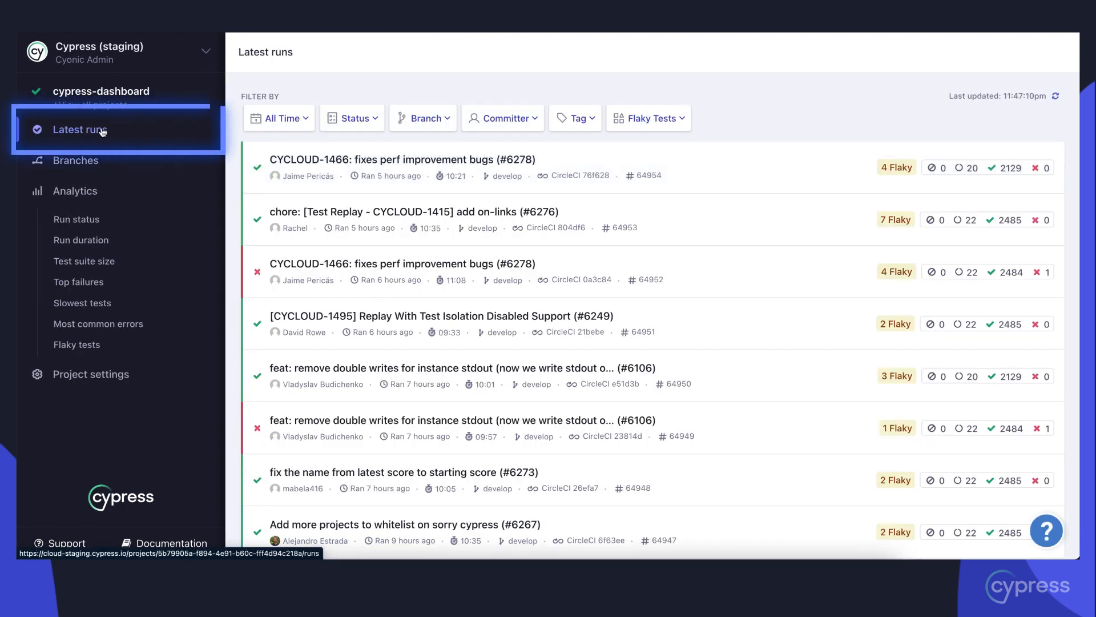
mouse_move(258, 173)
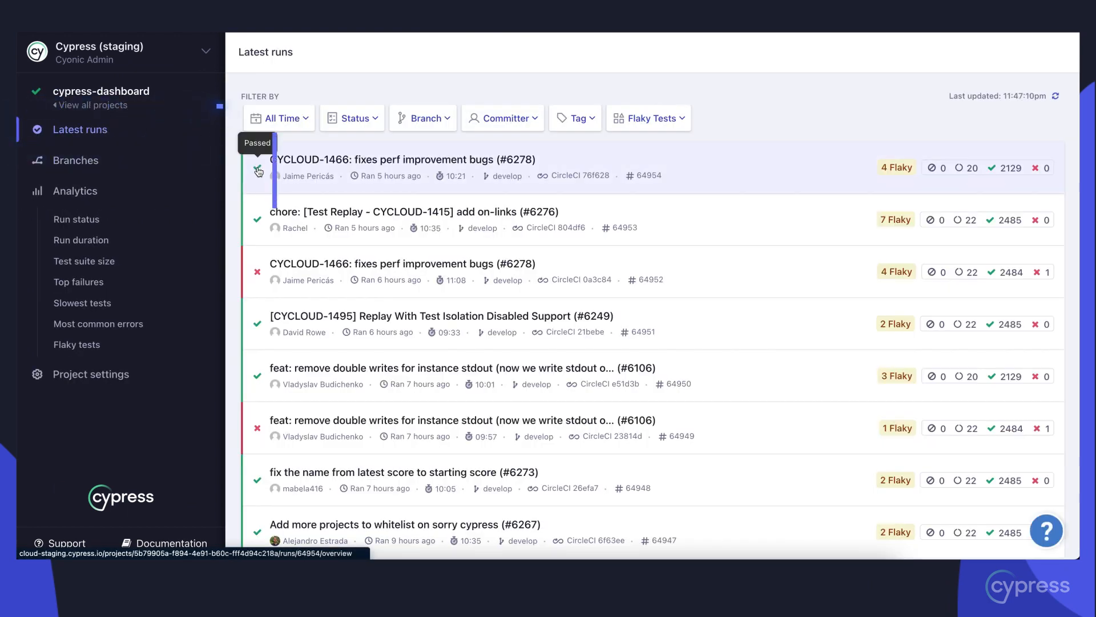
mouse_move(259, 273)
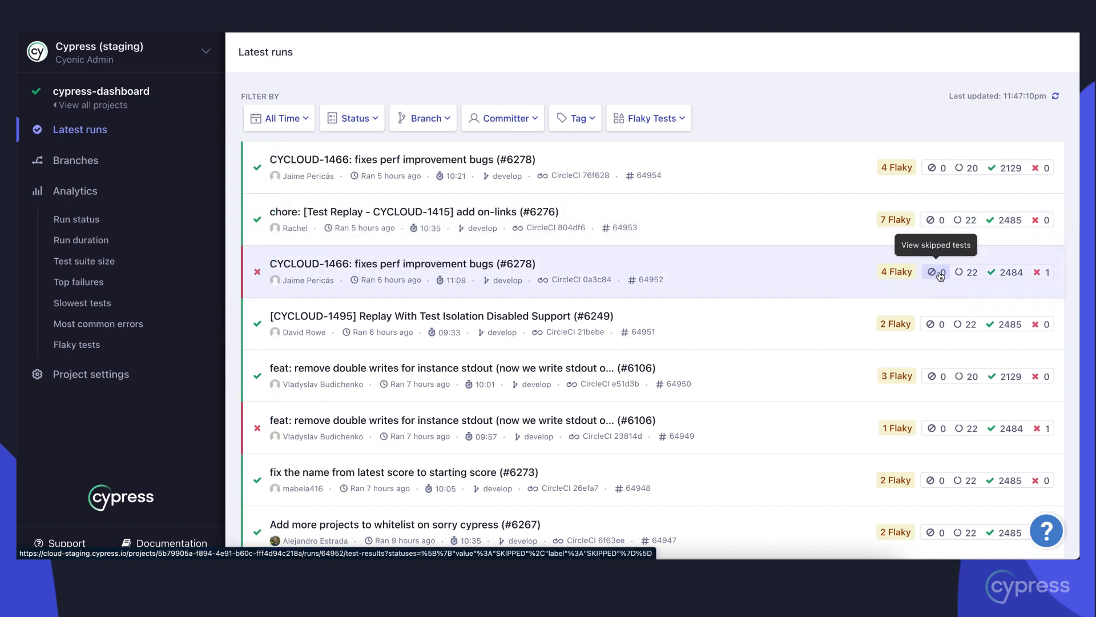
mouse_move(998, 274)
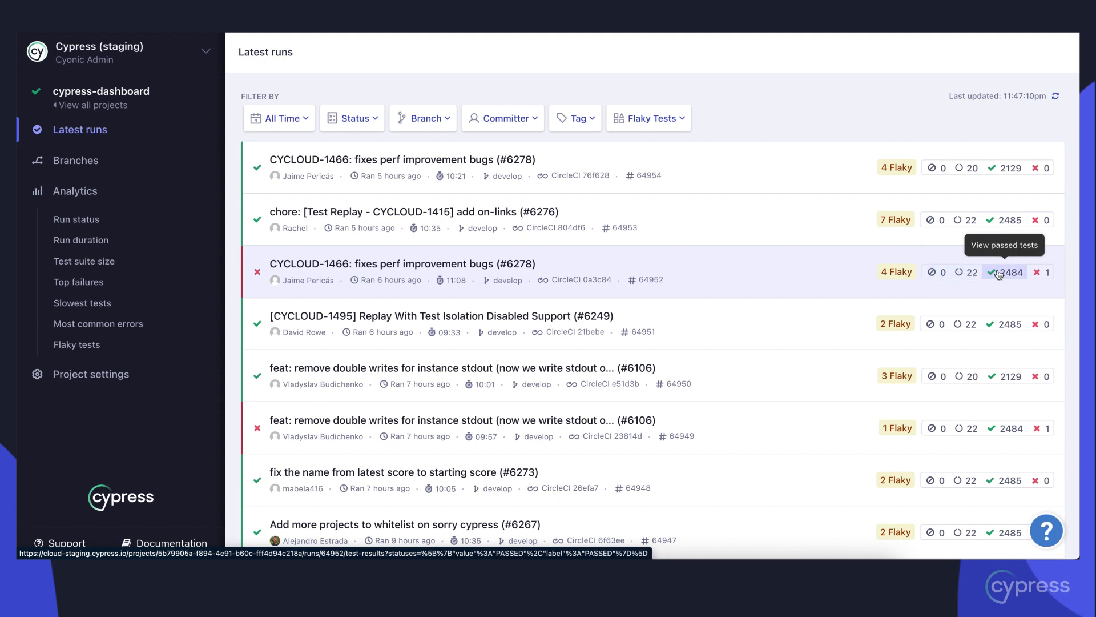
mouse_move(901, 267)
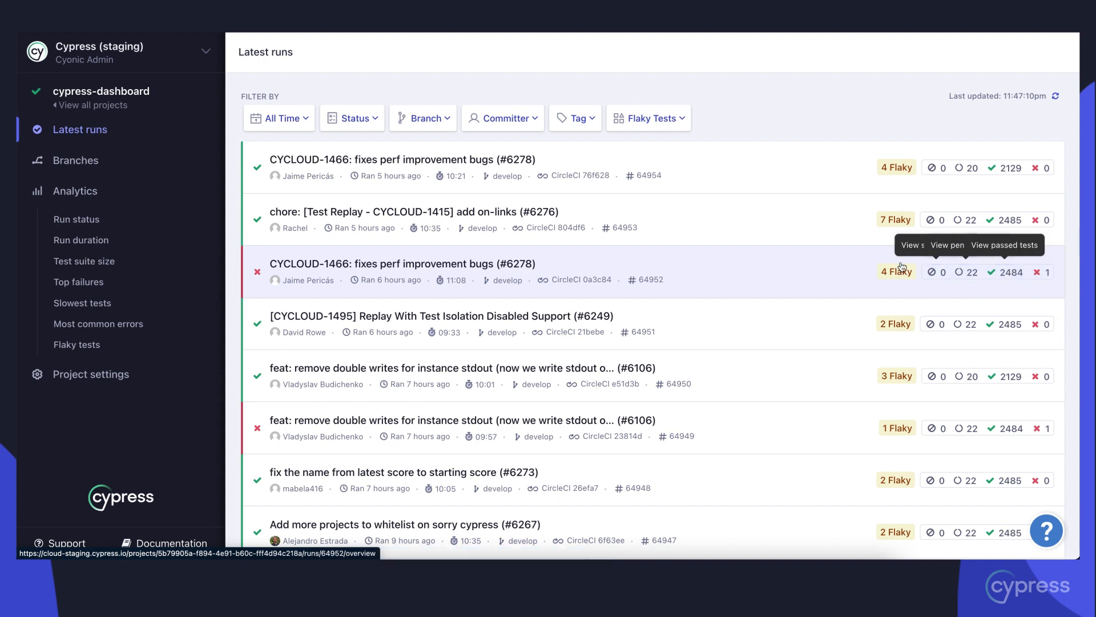
mouse_move(803, 272)
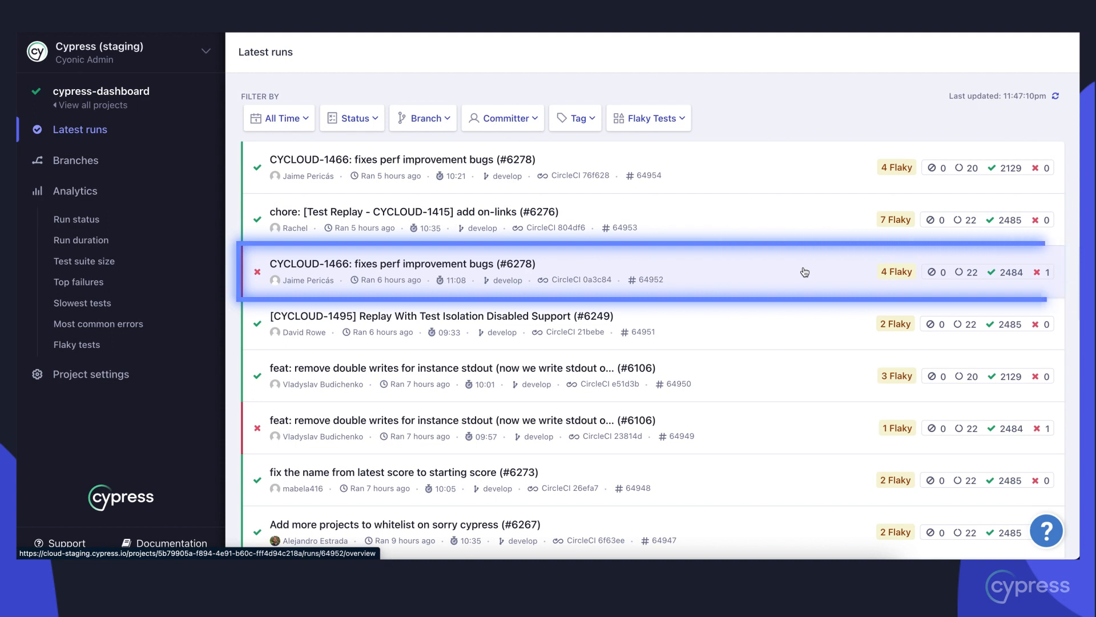
Review the failed CYCLOUD-1466 run overview down to its Tests for review section
left_click(400, 272)
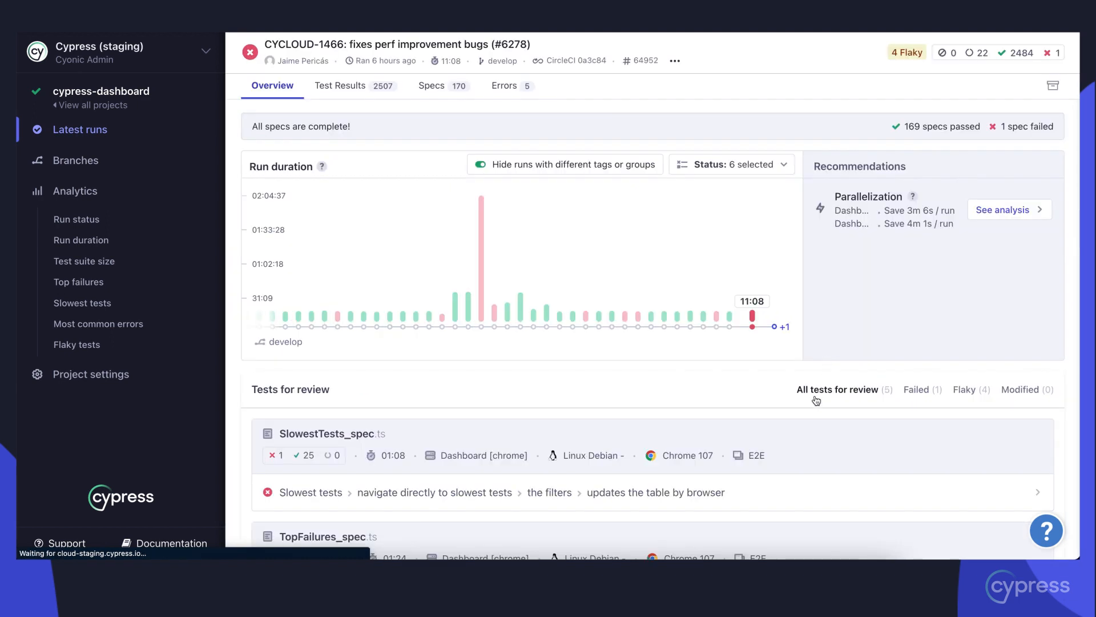
scroll("down", 3)
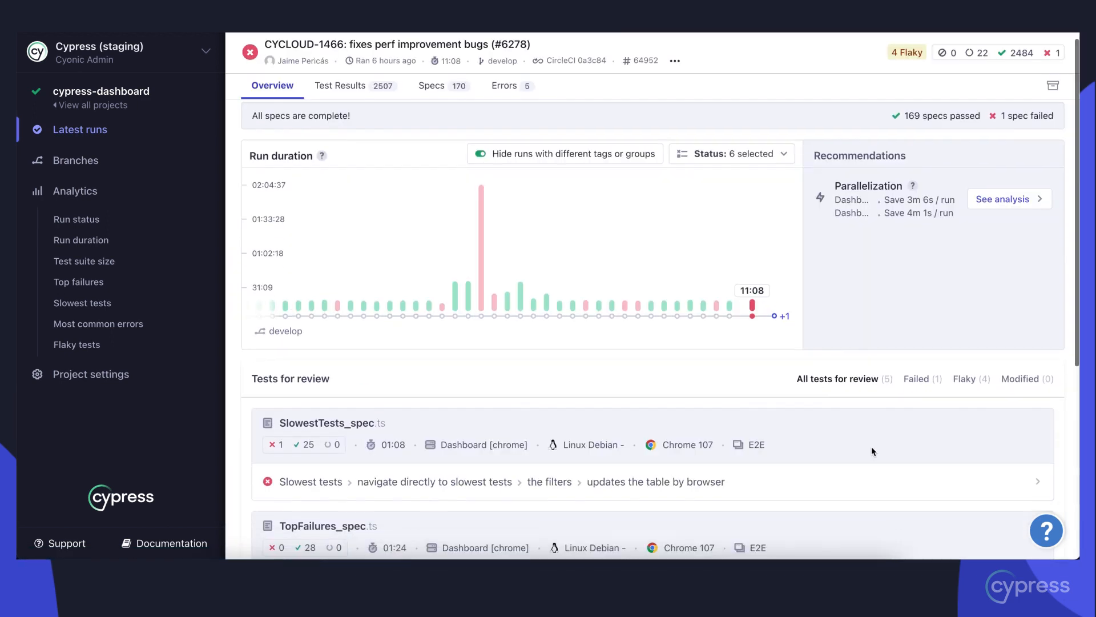
scroll("down", 3)
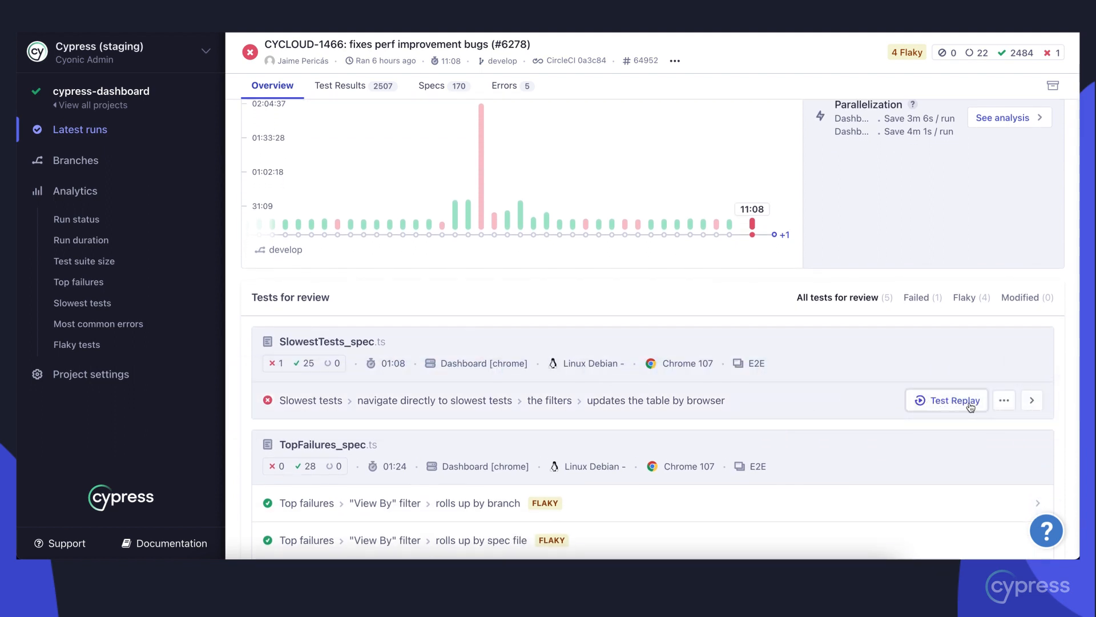
Inspect the failing SlowestTests_spec test's details and launch its Test Replay
left_click(1032, 400)
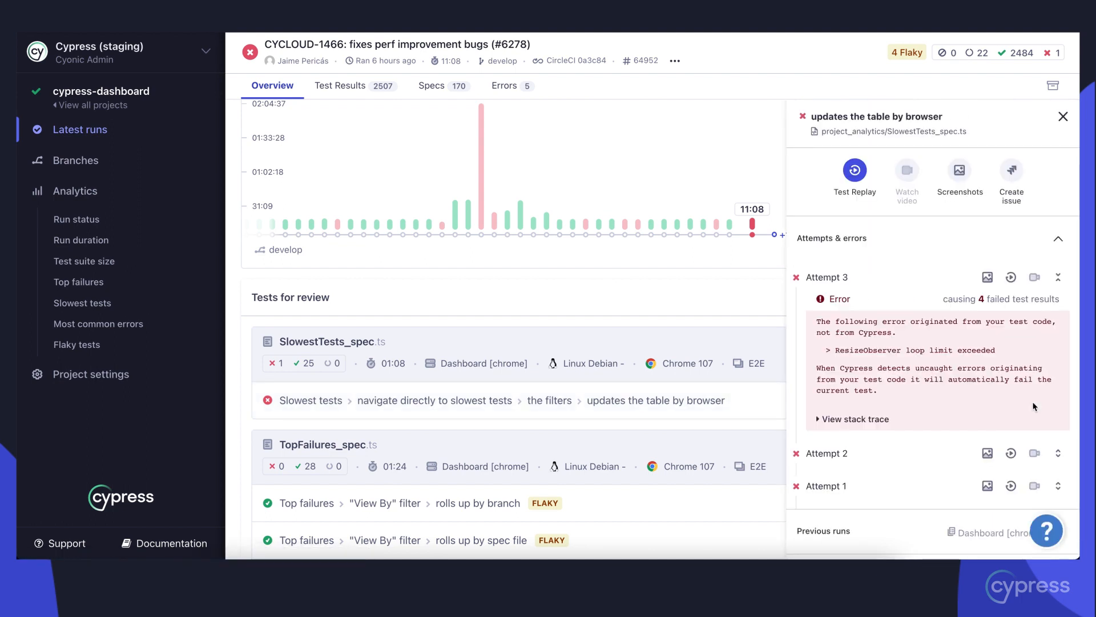
mouse_move(866, 191)
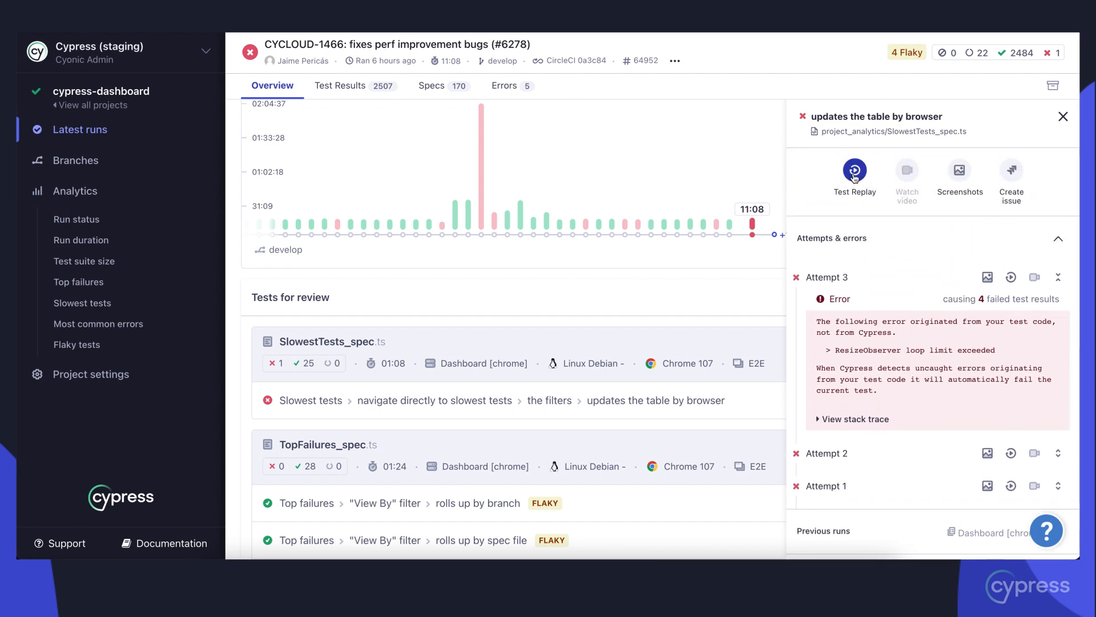
left_click(854, 175)
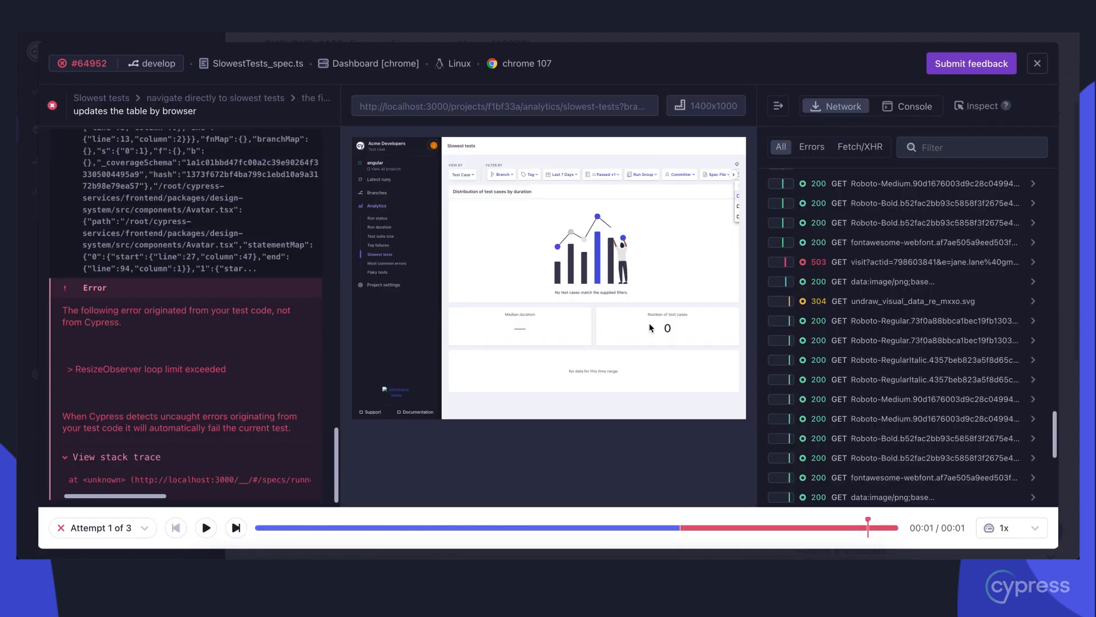
mouse_move(571, 367)
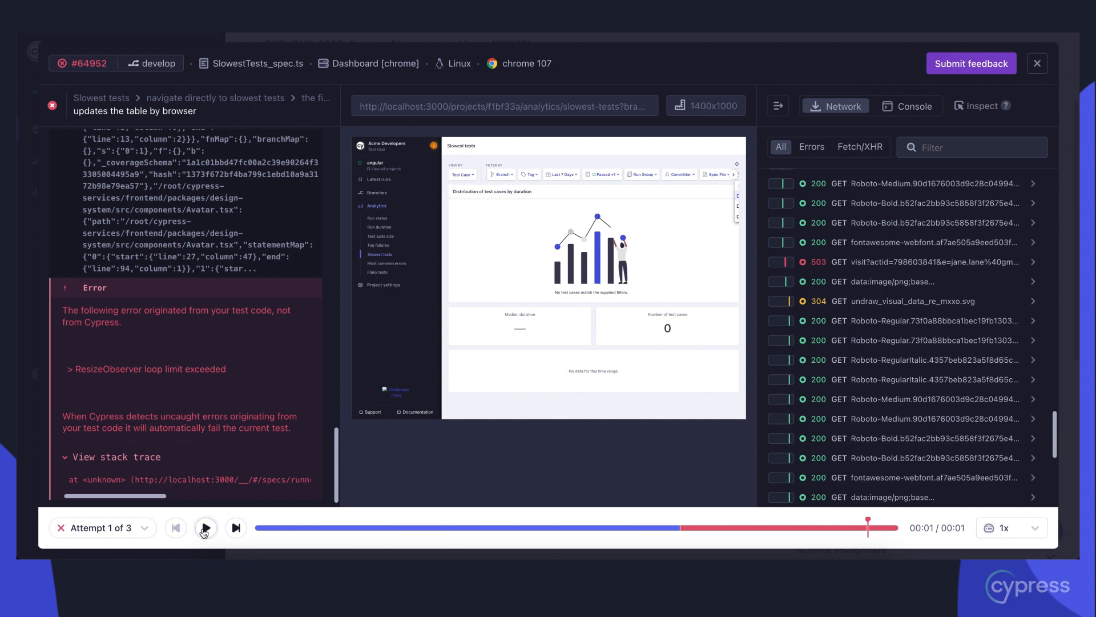
Play the replay through to the slowest-tests chart and pause it
left_click(205, 527)
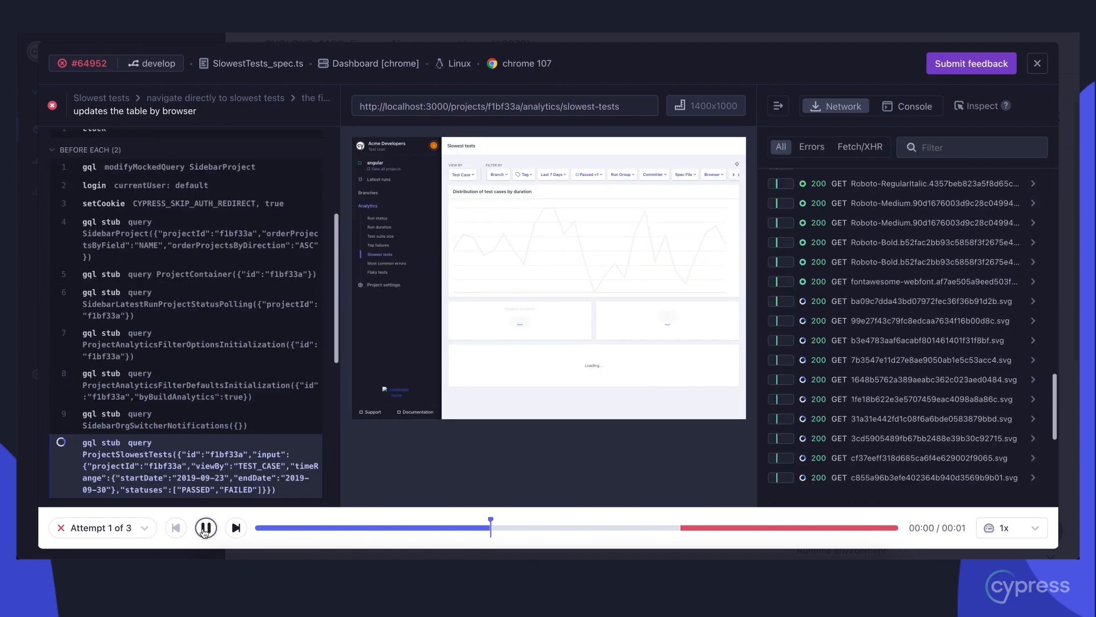
left_click(206, 528)
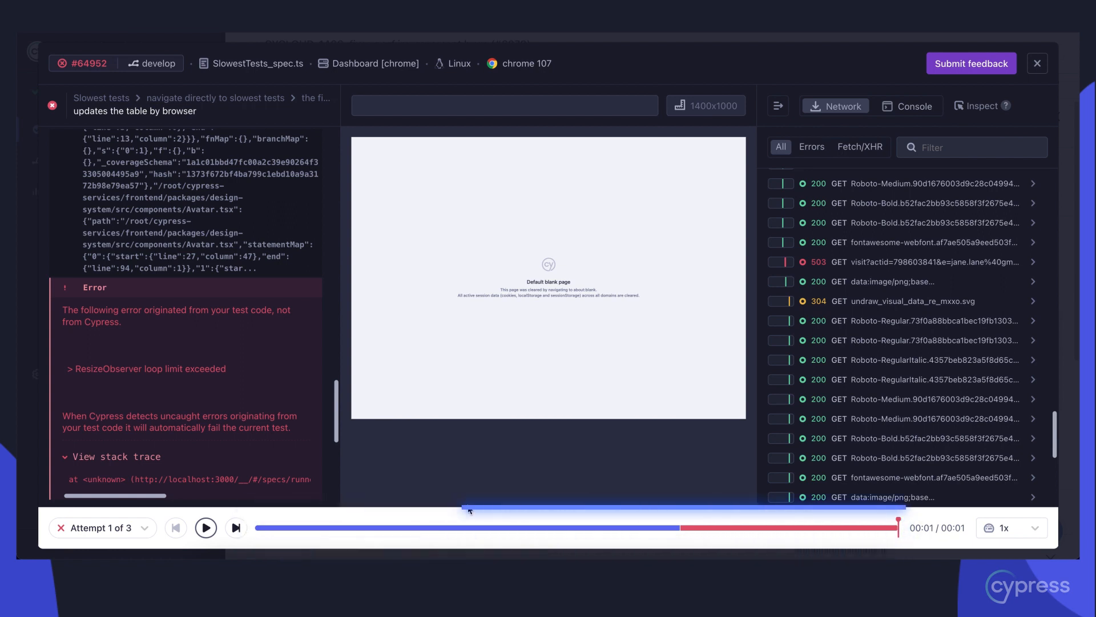
mouse_move(468, 509)
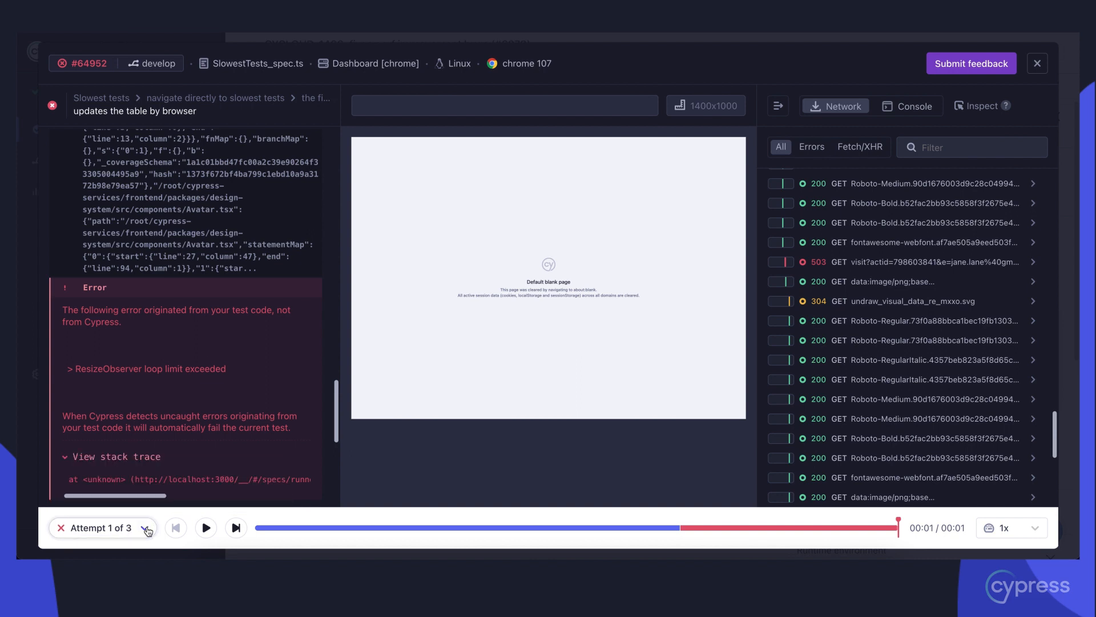
mouse_move(736, 369)
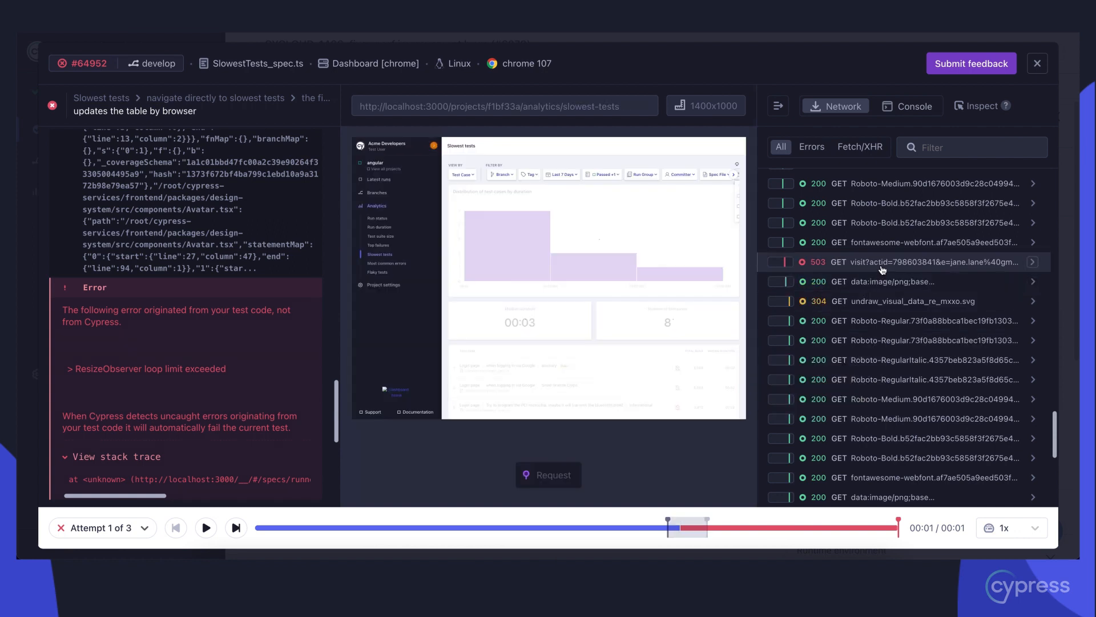
Pin the failing 503 tracking request and jump between its response and request moments
left_click(902, 262)
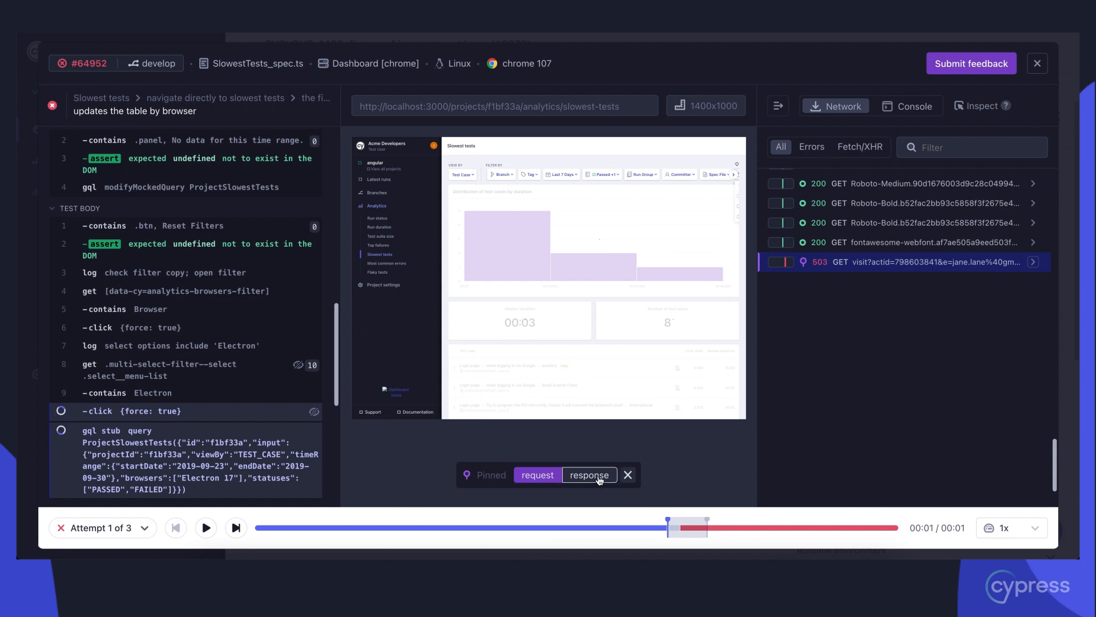
left_click(536, 475)
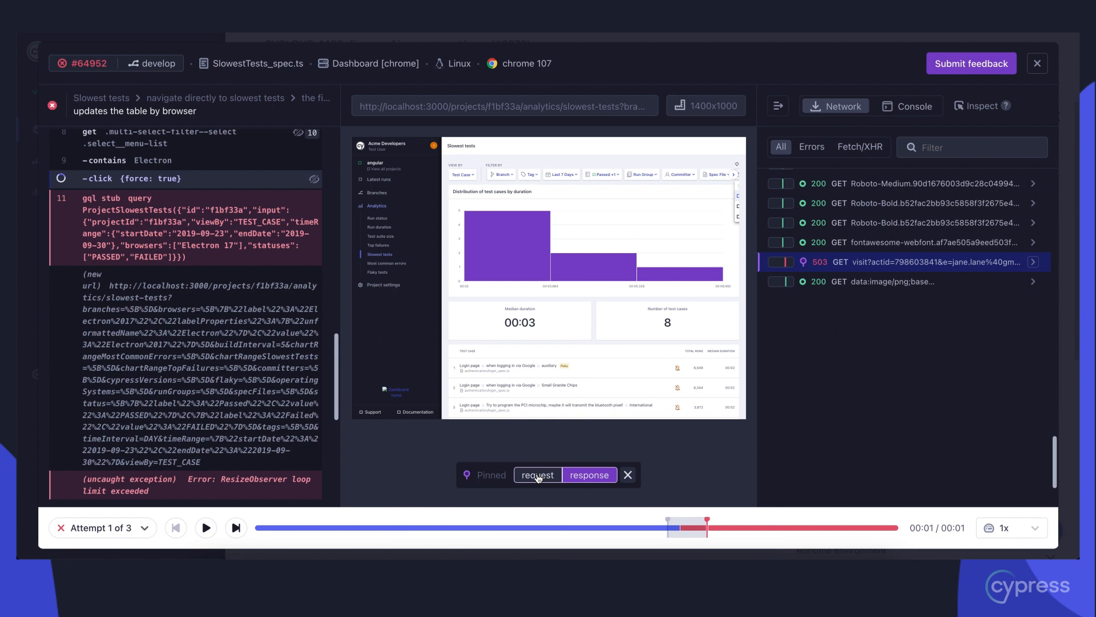
left_click(537, 475)
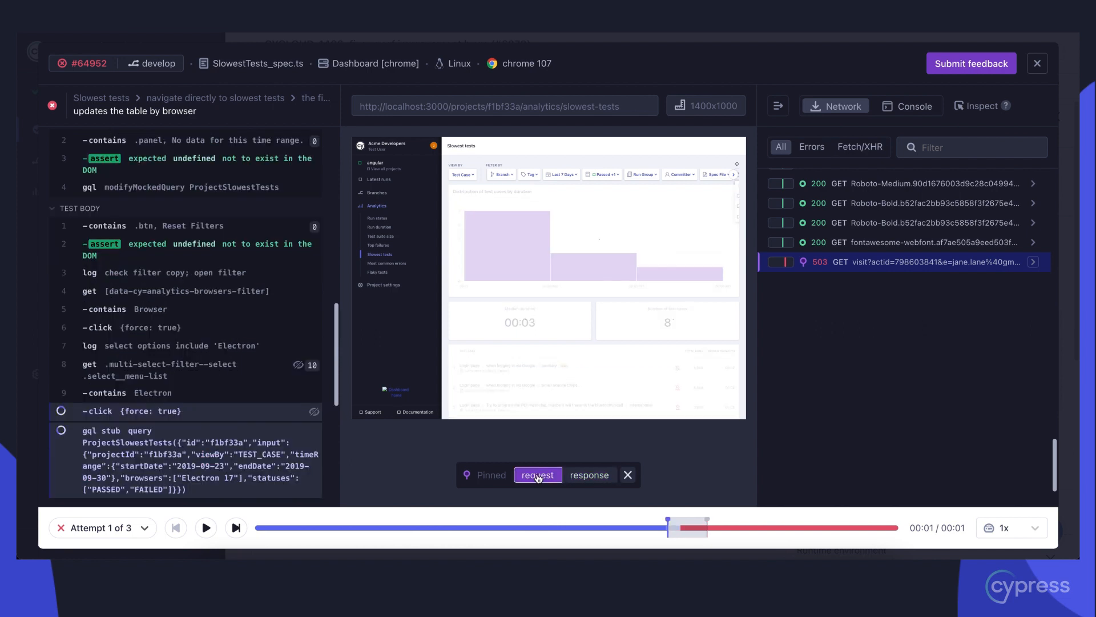
mouse_move(732, 473)
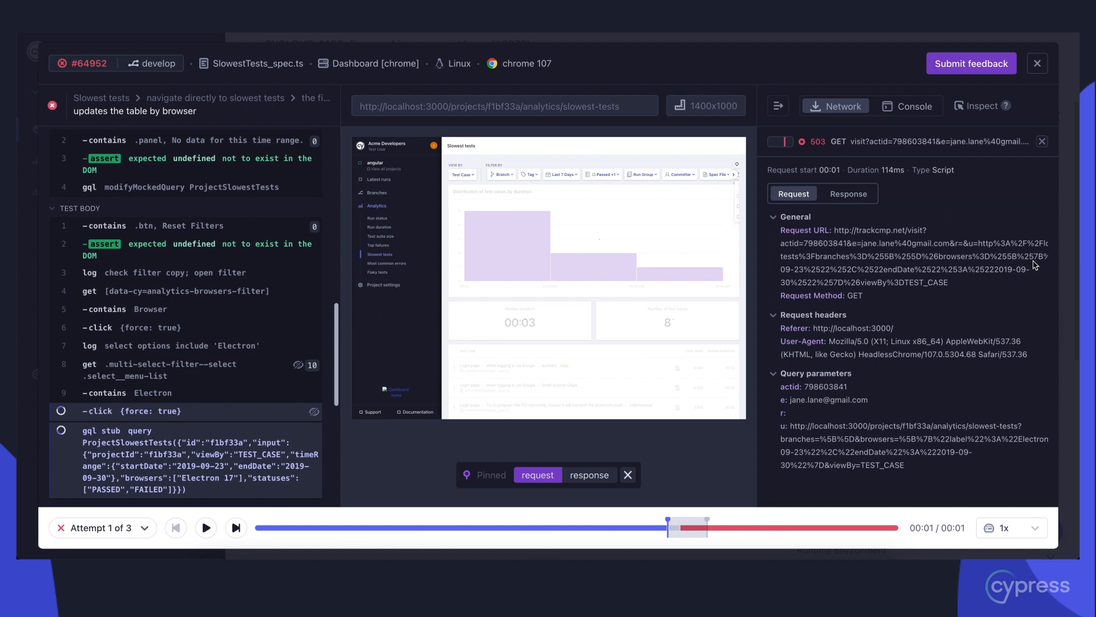
mouse_move(974, 237)
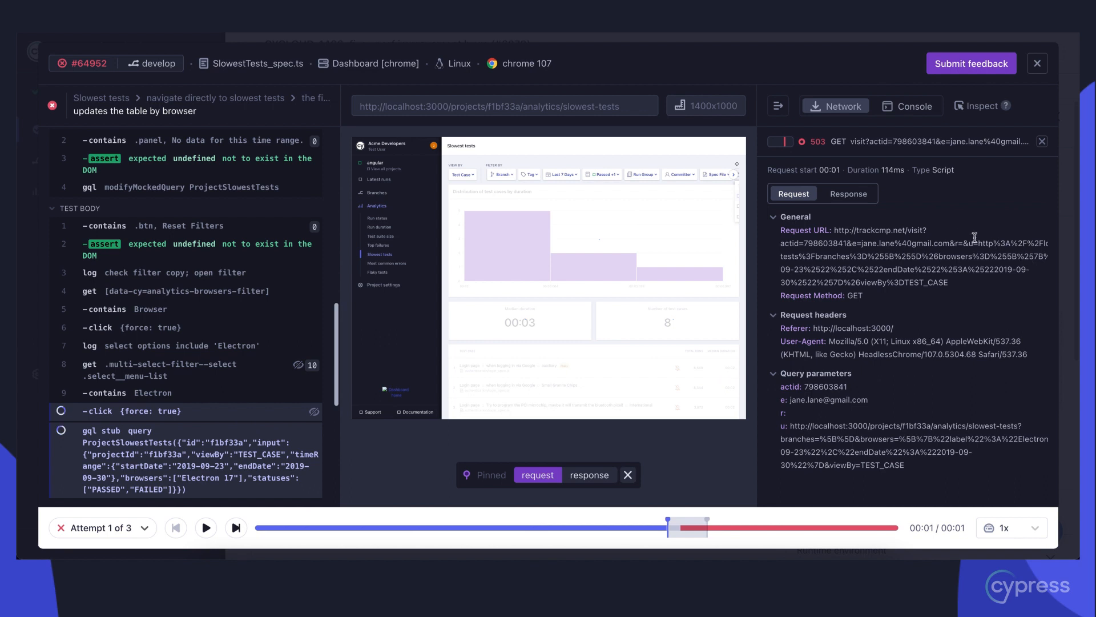
mouse_move(864, 201)
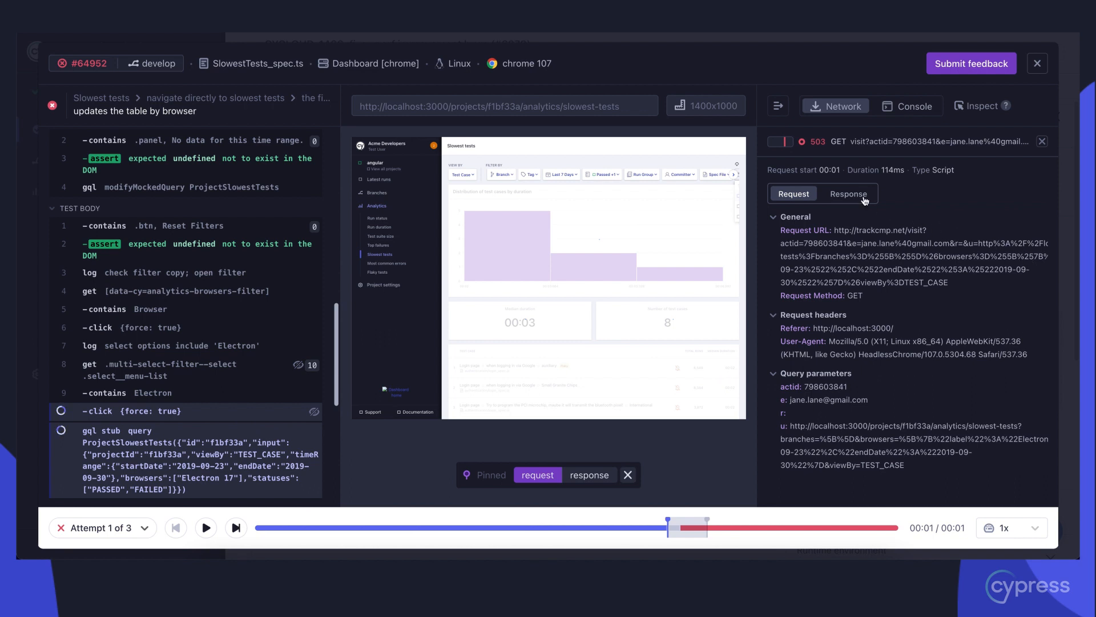
left_click(847, 194)
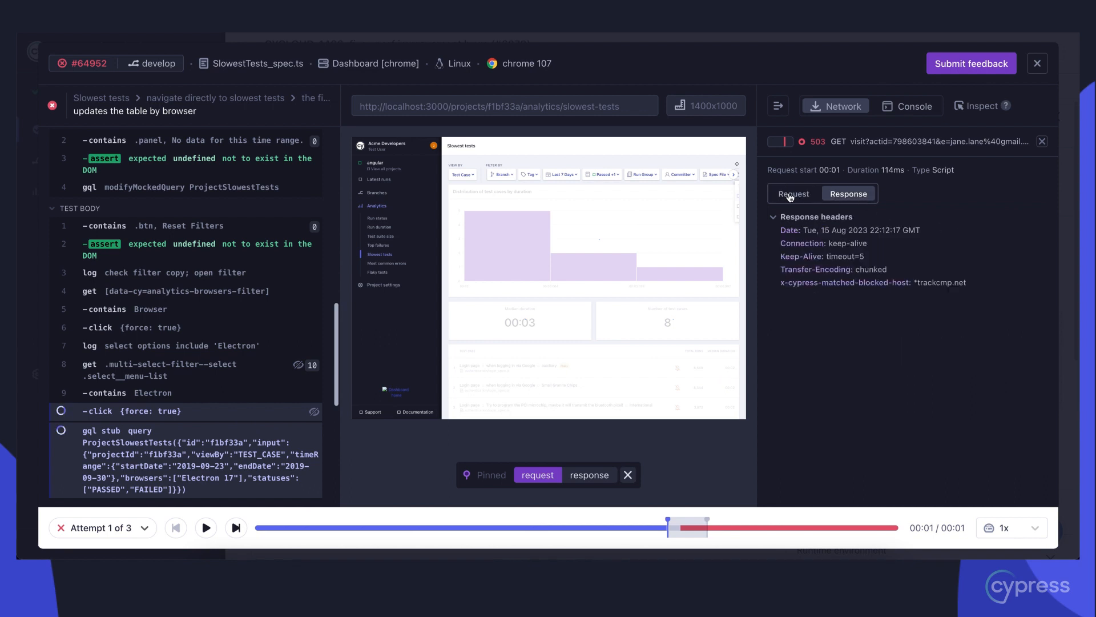
left_click(793, 194)
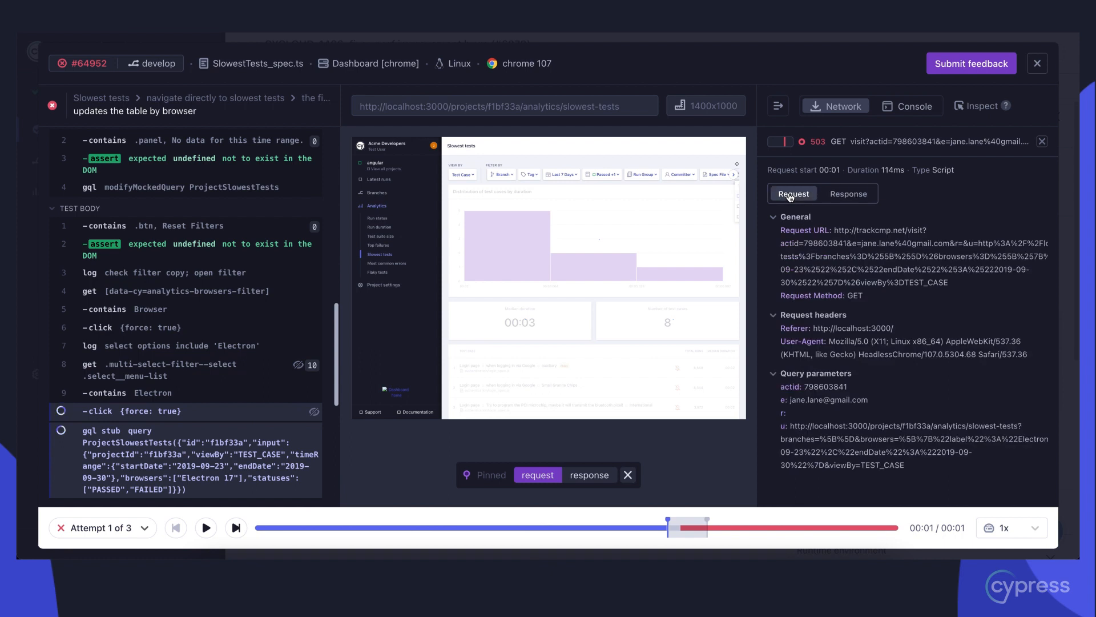
mouse_move(910, 105)
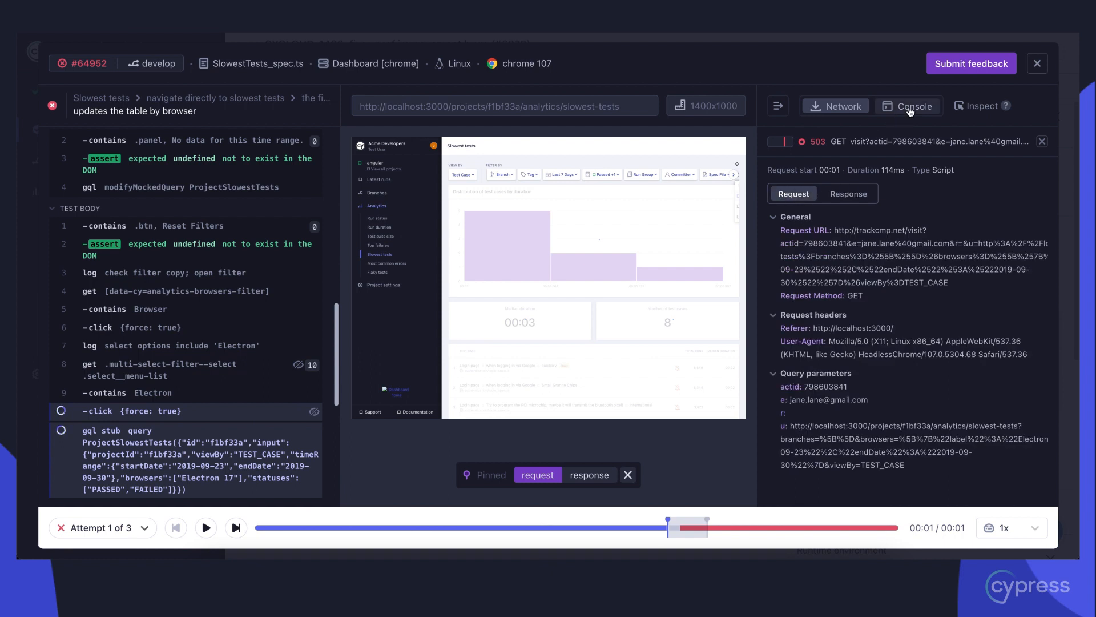
Review the Full Story analytics events recorded in the replay's Console
left_click(914, 105)
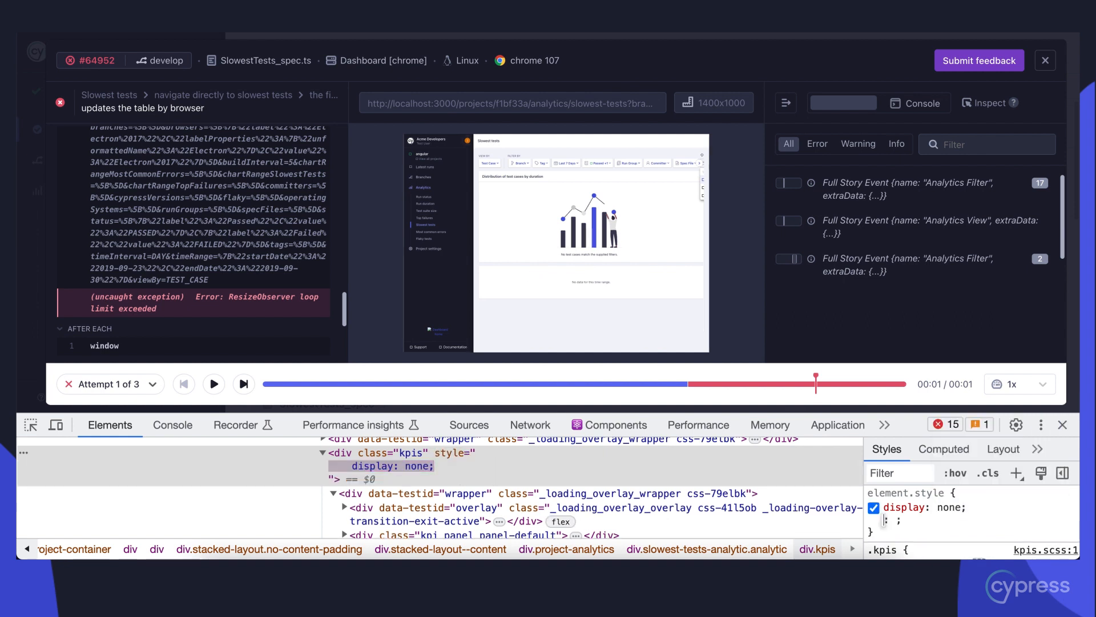
Leave the replay and review the project's Slack, Teams and Test Replay settings
left_click(874, 507)
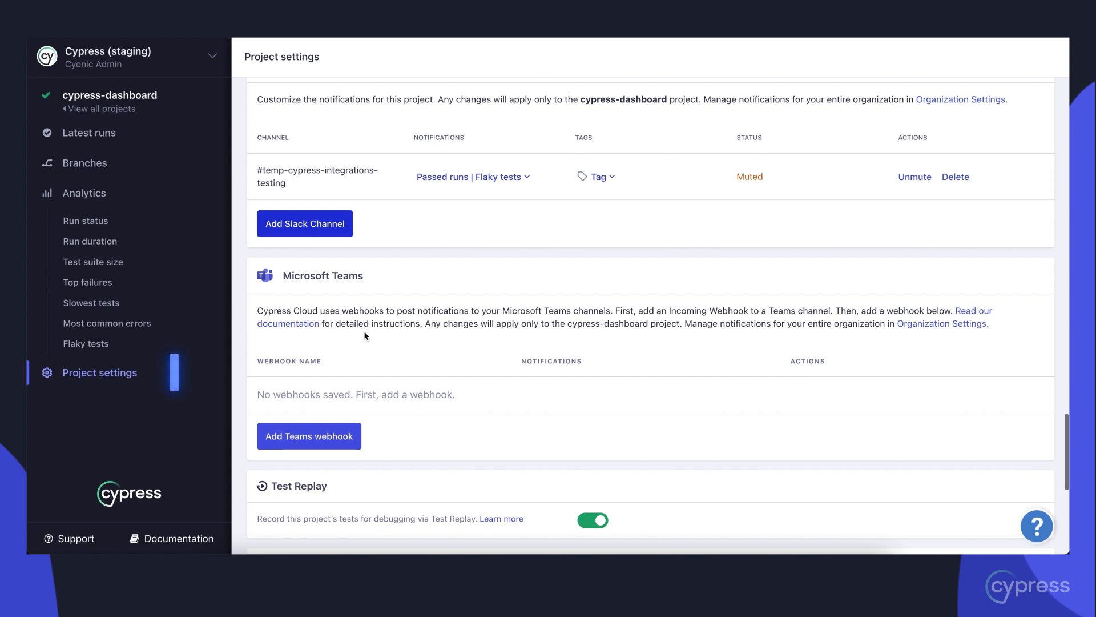
left_click(305, 224)
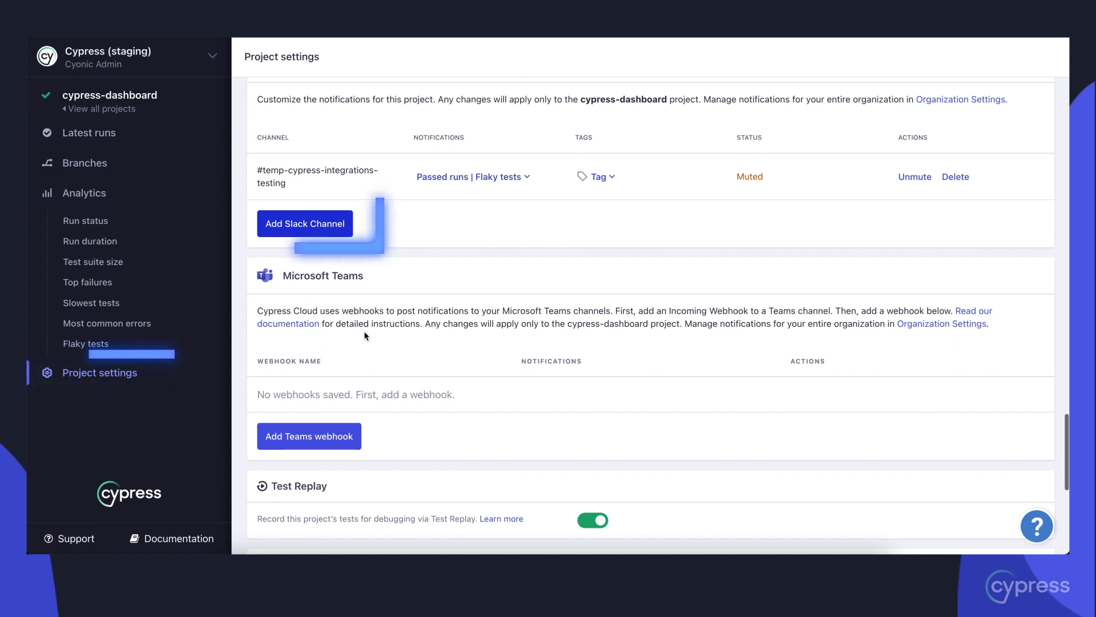